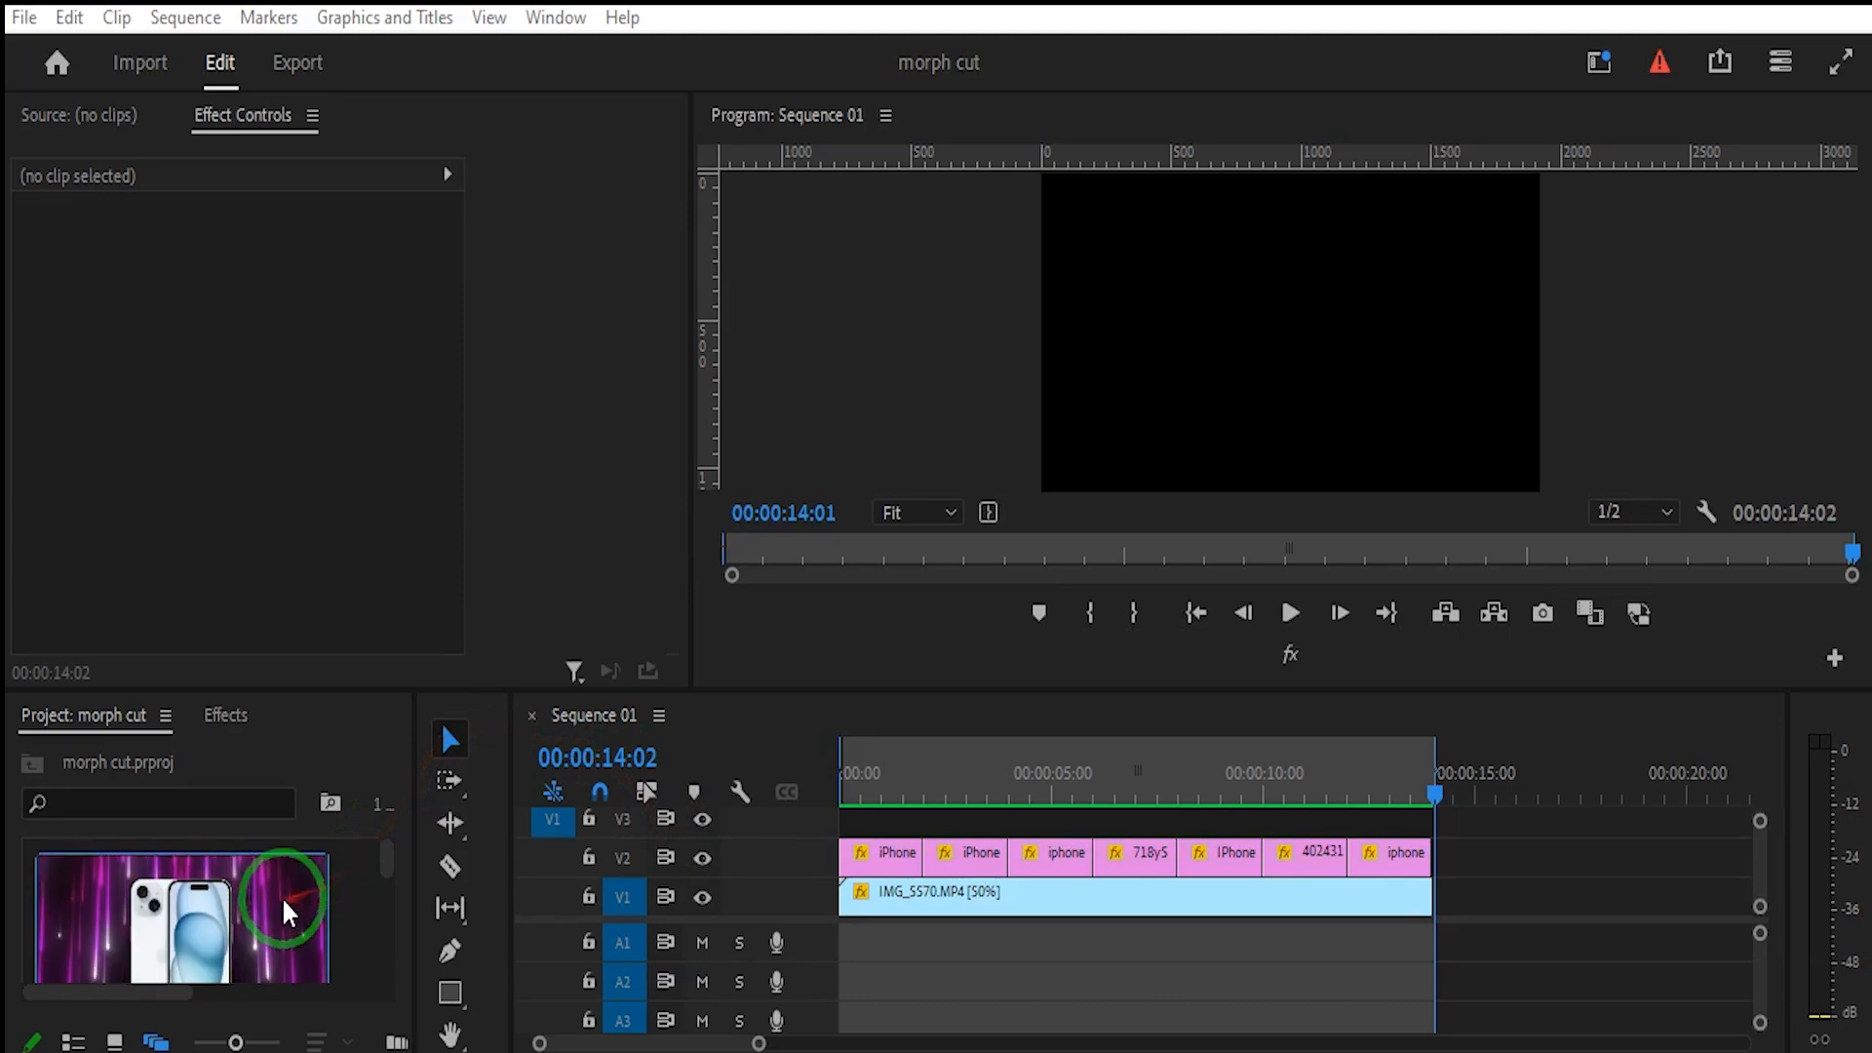
{"action": "mouse_move", "coordinate": [238, 926]}
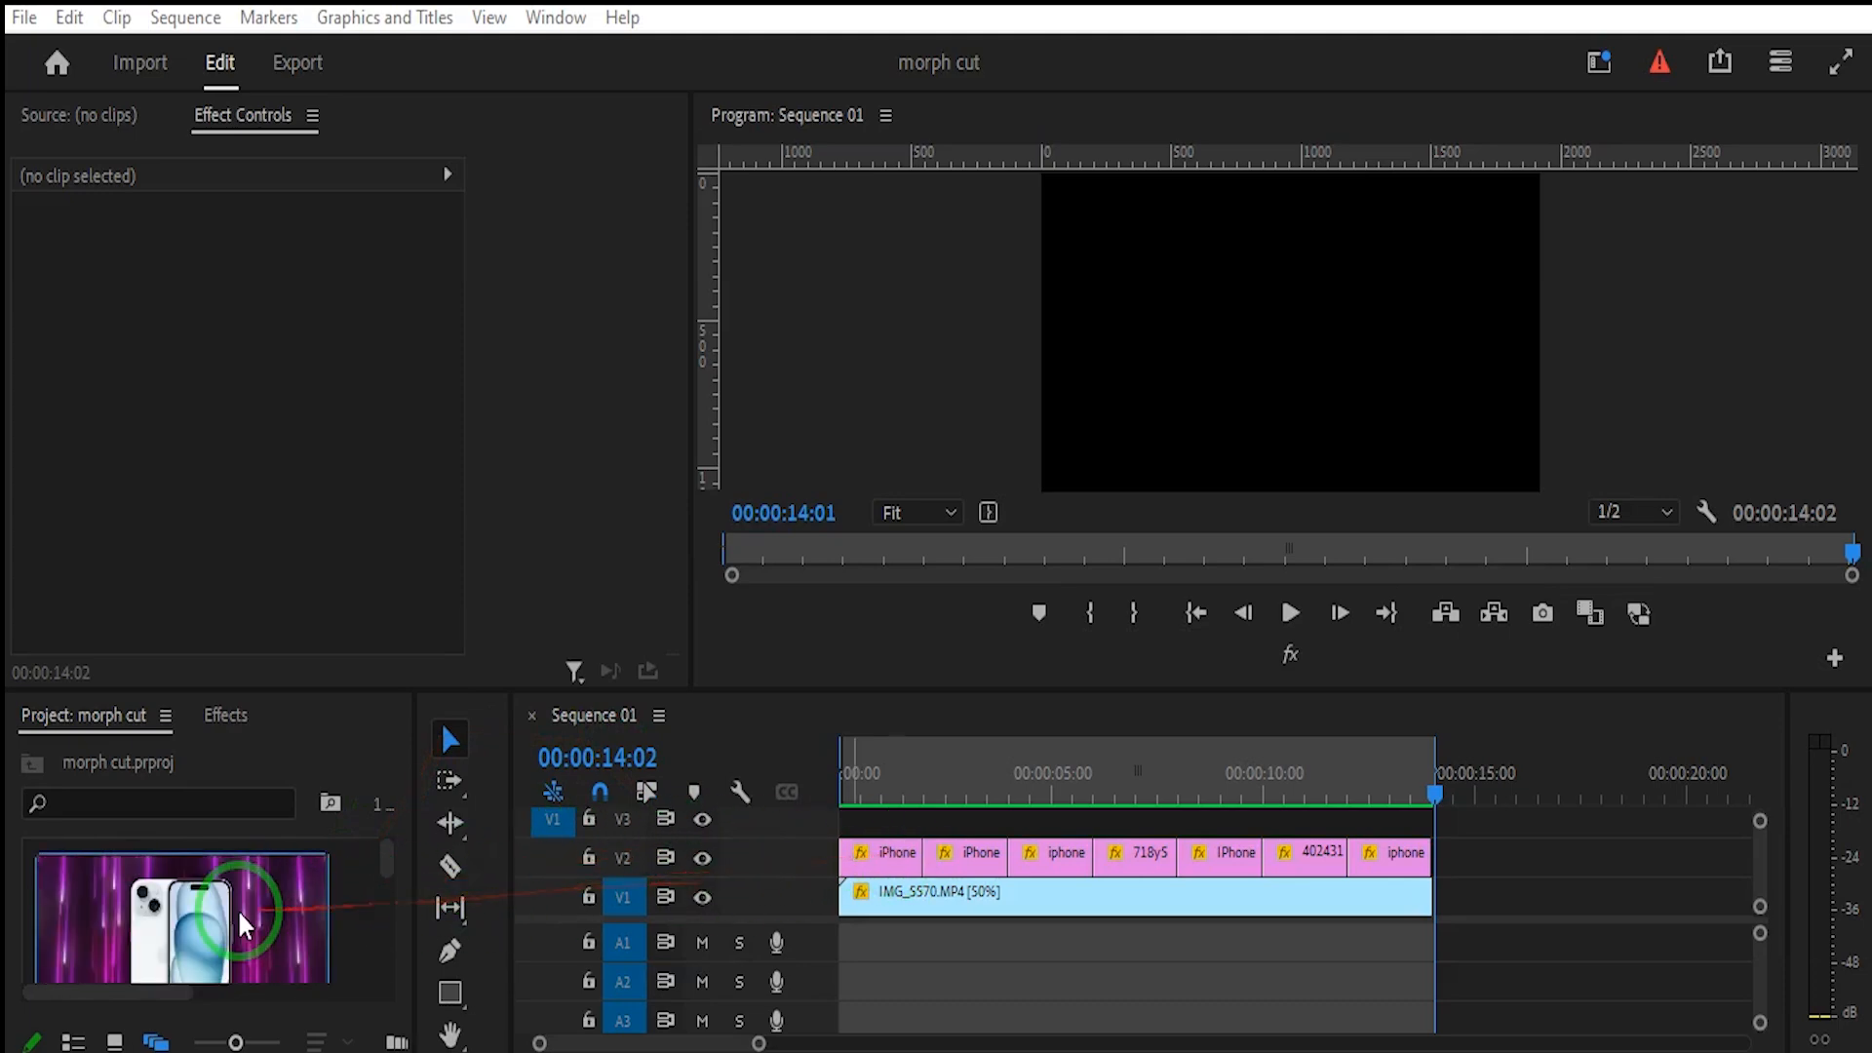
- Select the iPhone clips on V2 and drag Morph Cut onto the edits between them
{"action": "left_click", "coordinate": [893, 855]}
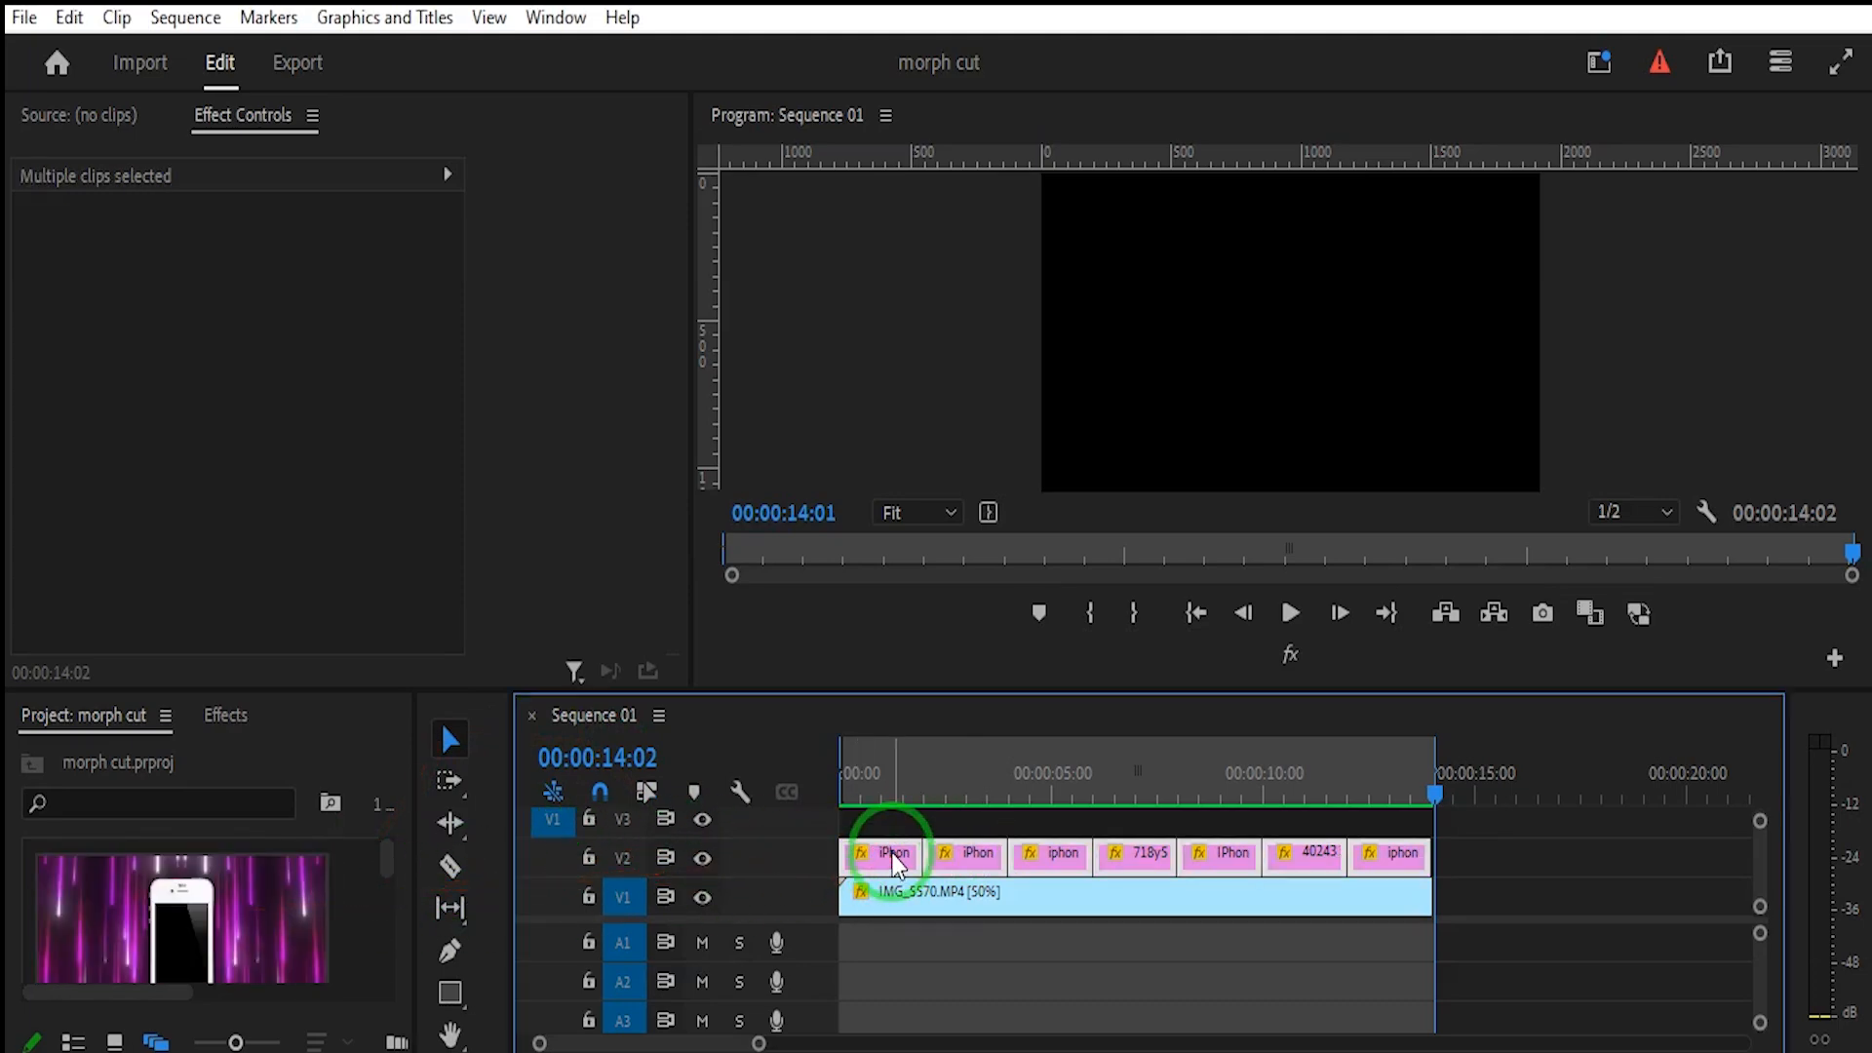
{"action": "right_click", "coordinate": [893, 854]}
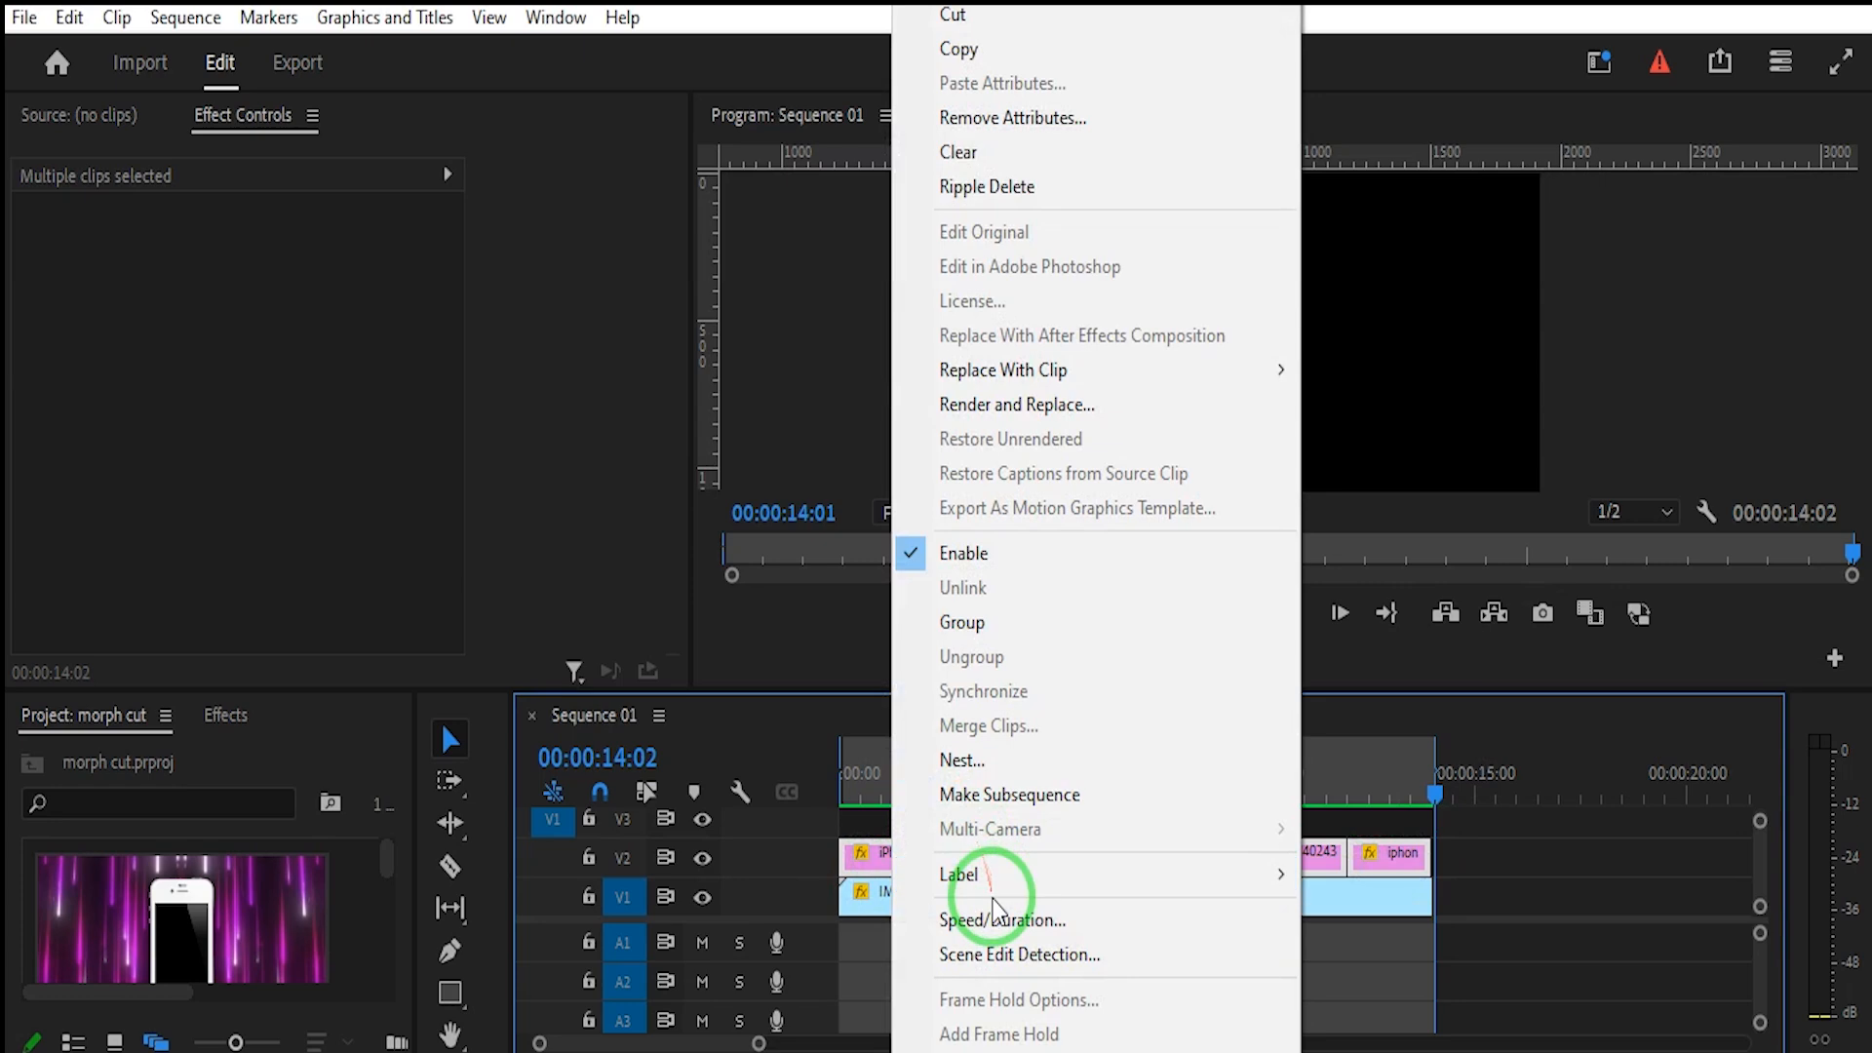
{"action": "left_click", "coordinate": [1004, 920]}
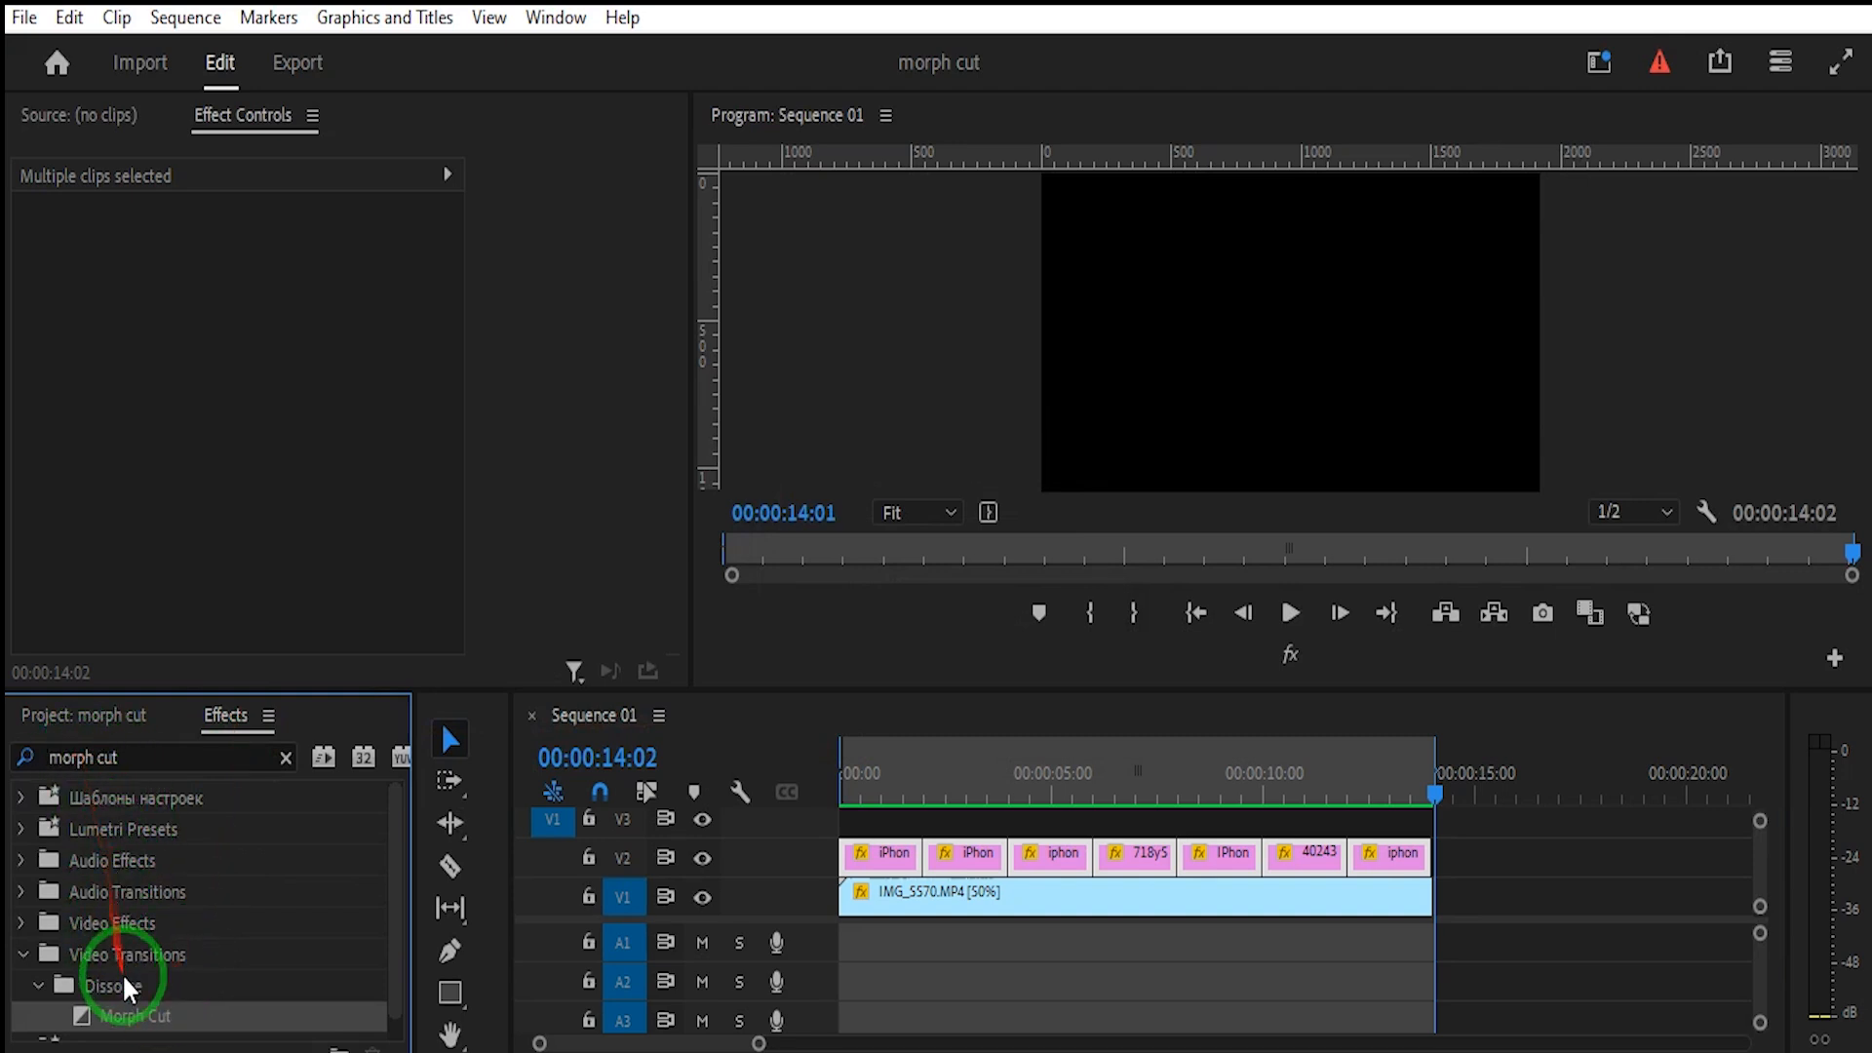
{"action": "left_click_drag", "start_coordinate": [135, 1016], "coordinate": [871, 889]}
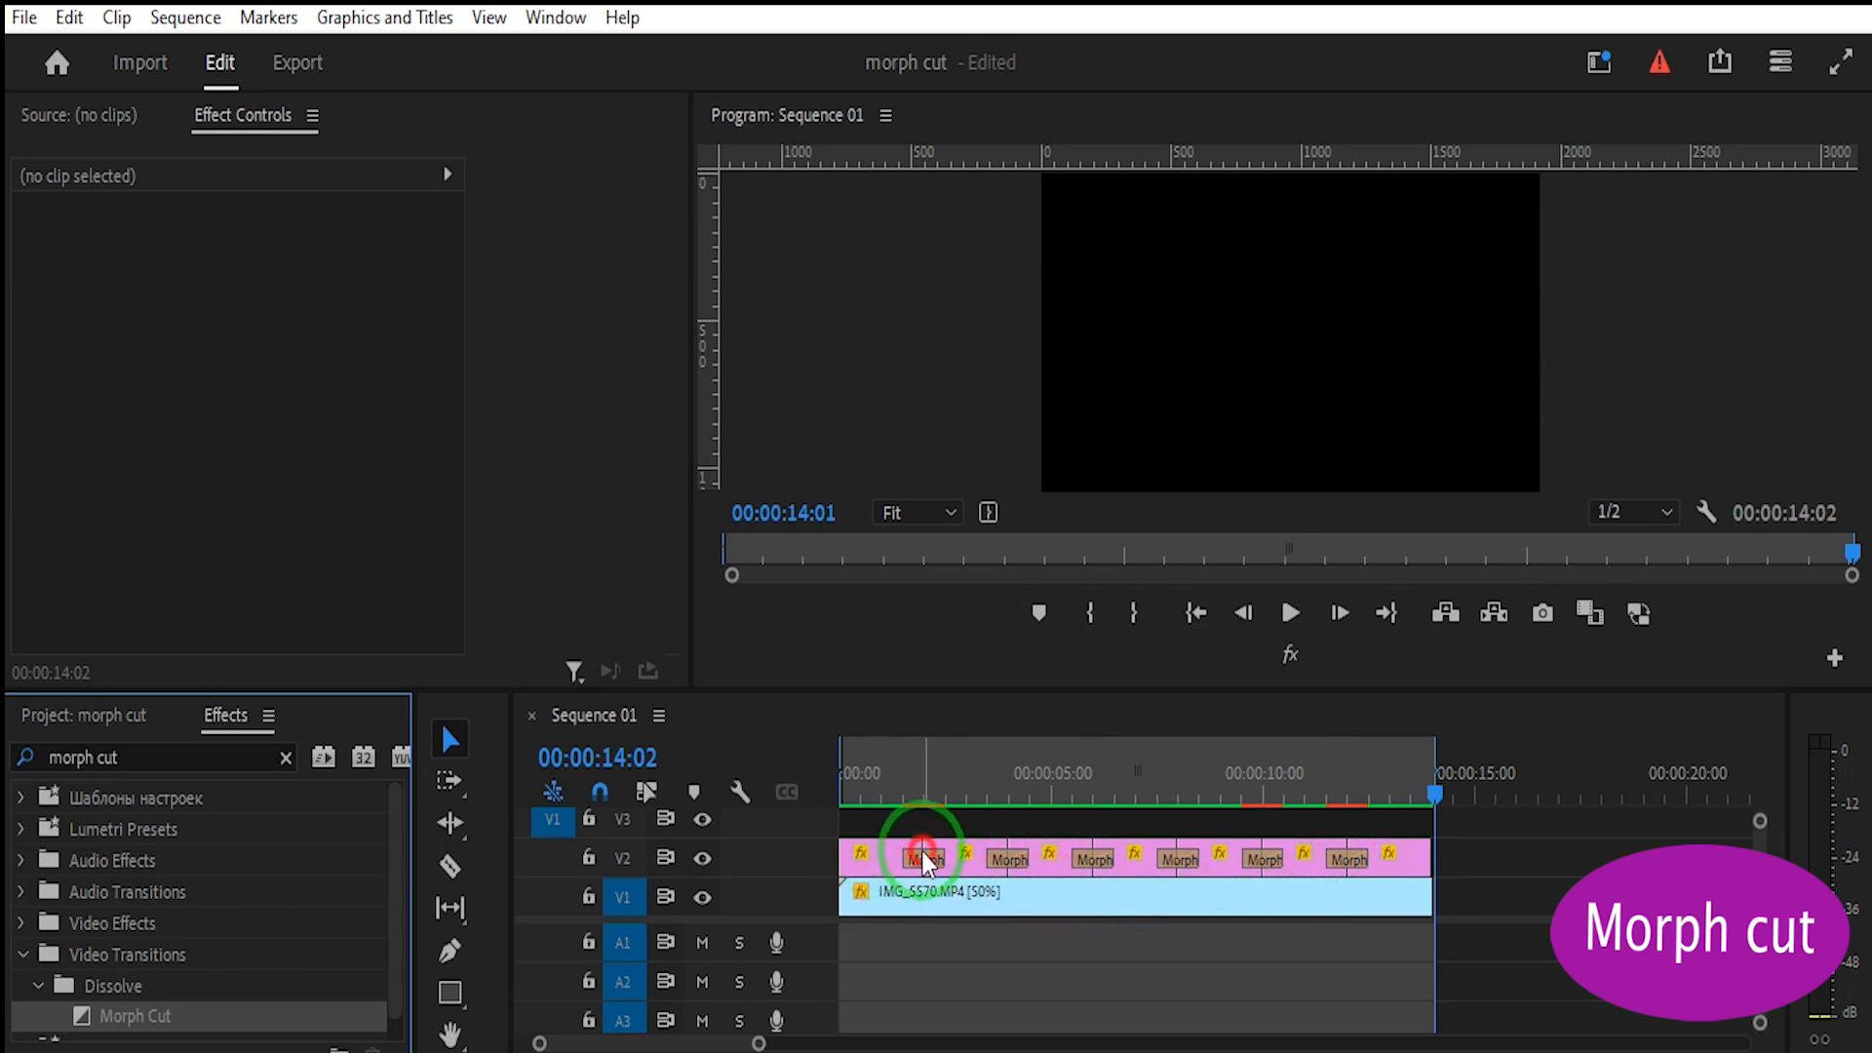
- Select a Morph Cut transition, render the sequence In to Out, and play it back
{"action": "left_click", "coordinate": [926, 860]}
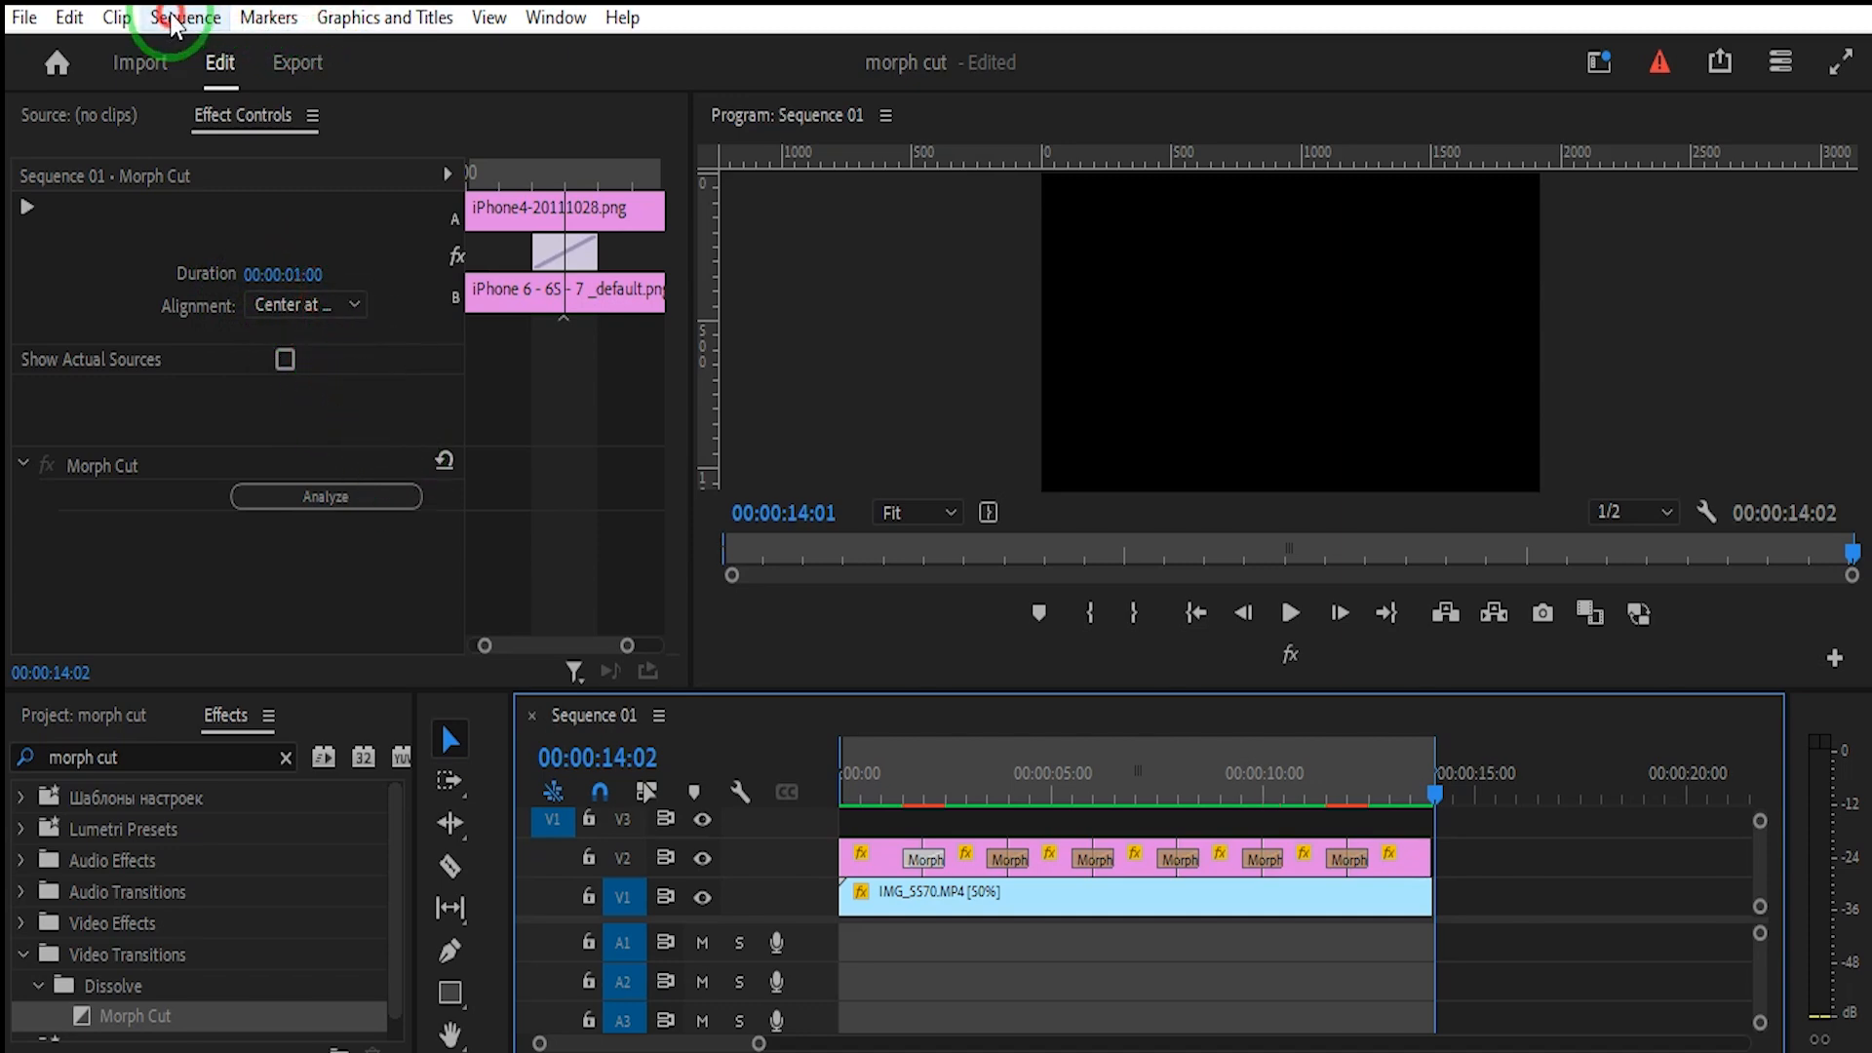
{"action": "left_click", "coordinate": [182, 16]}
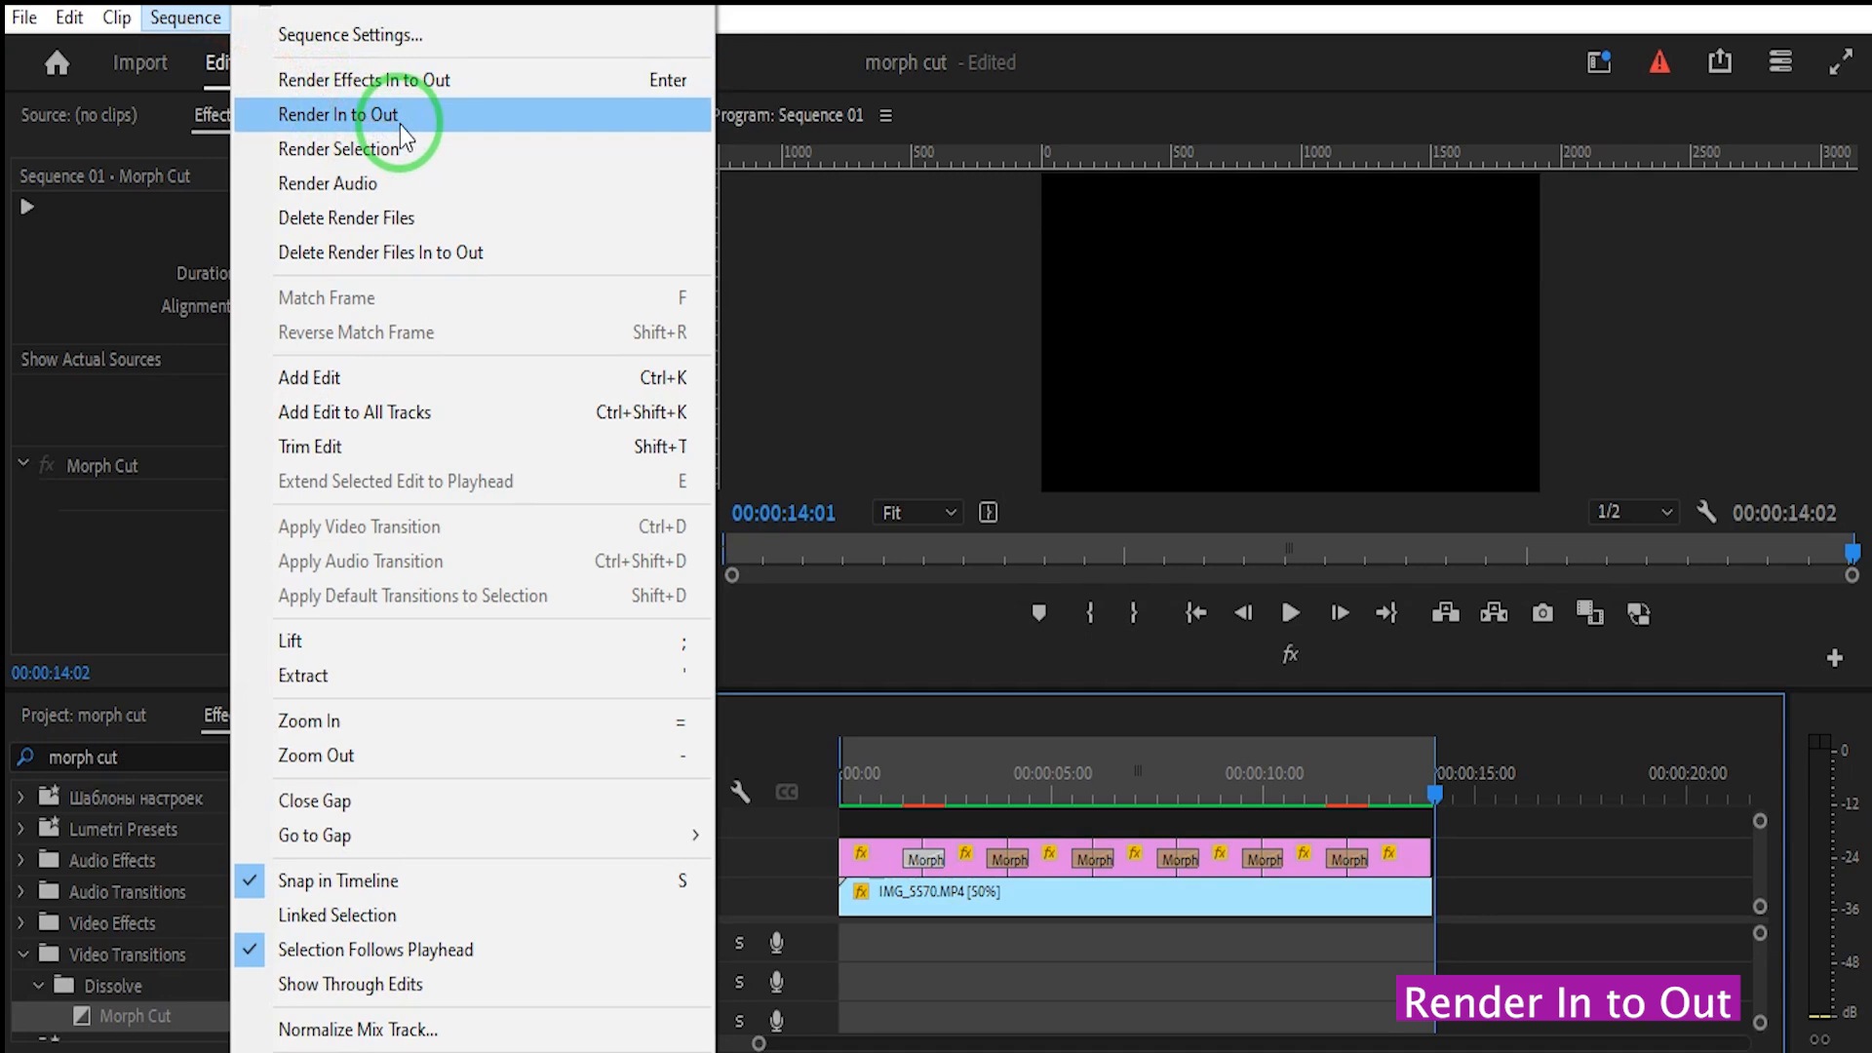
{"action": "left_click", "coordinate": [338, 115]}
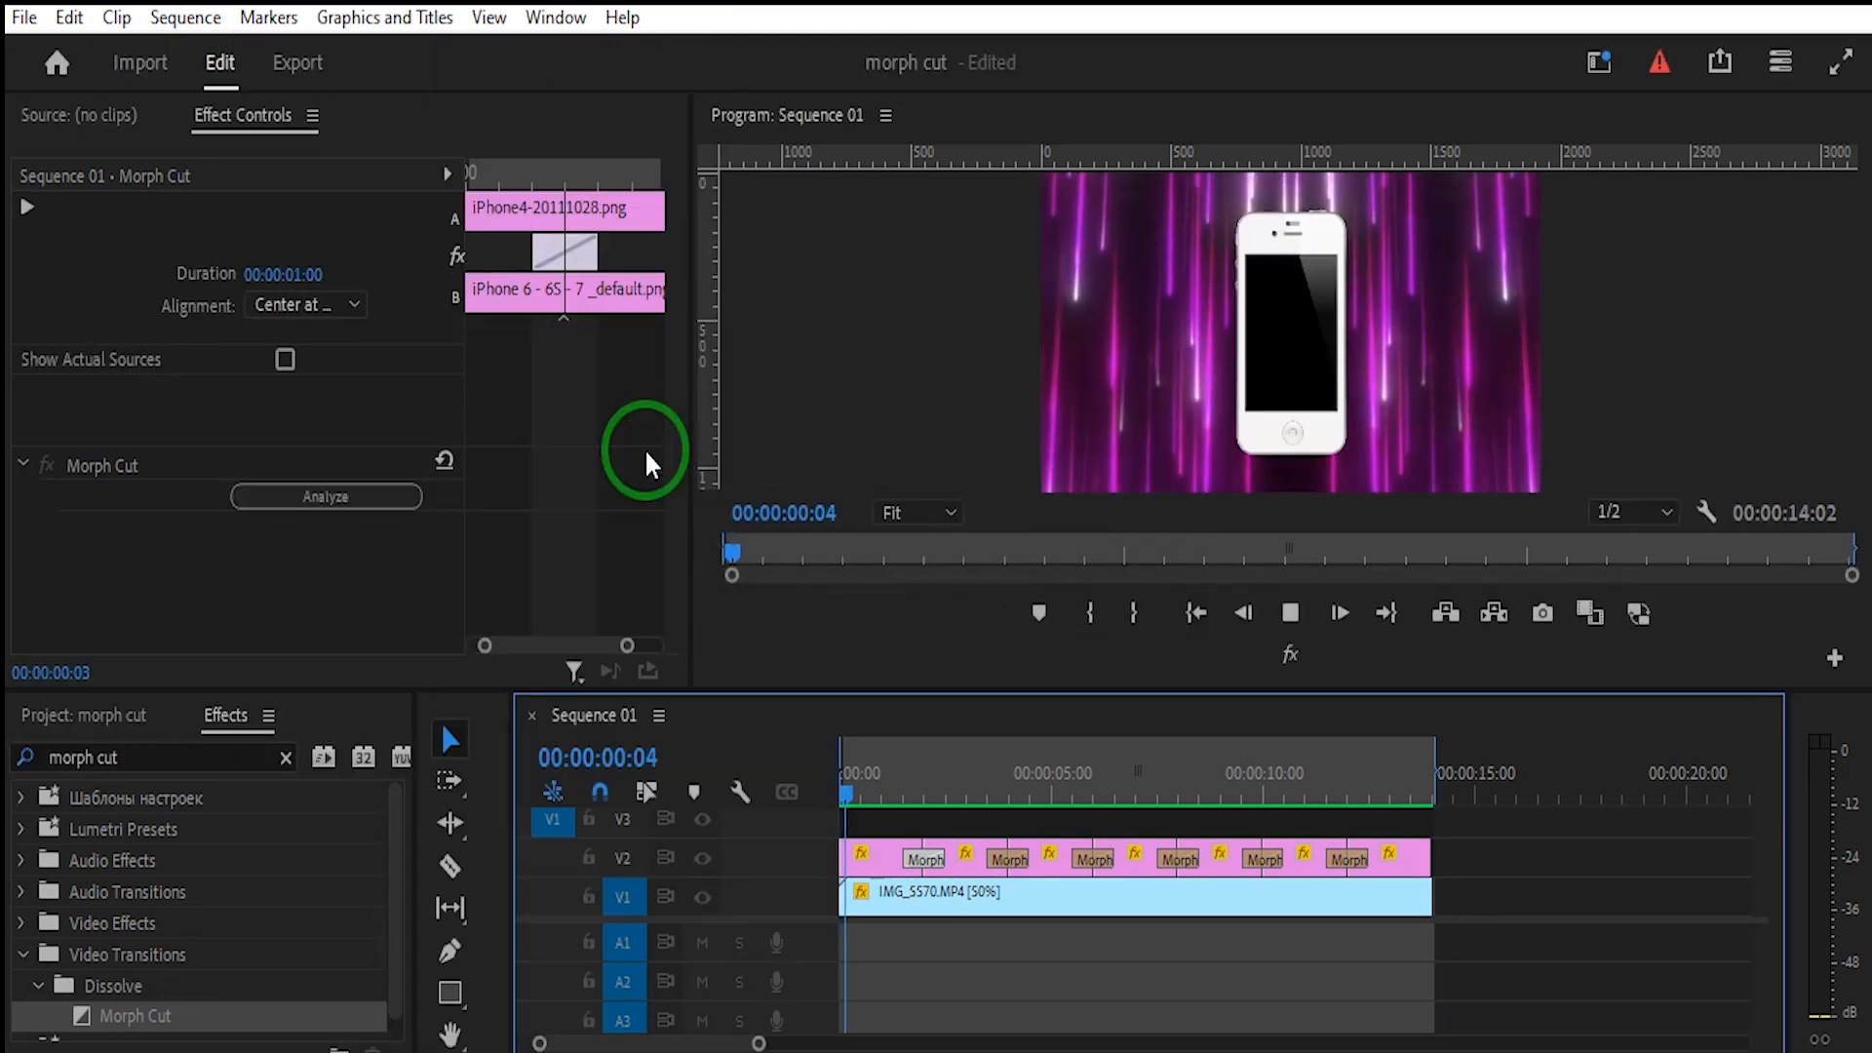
{"action": "left_click", "coordinate": [929, 772]}
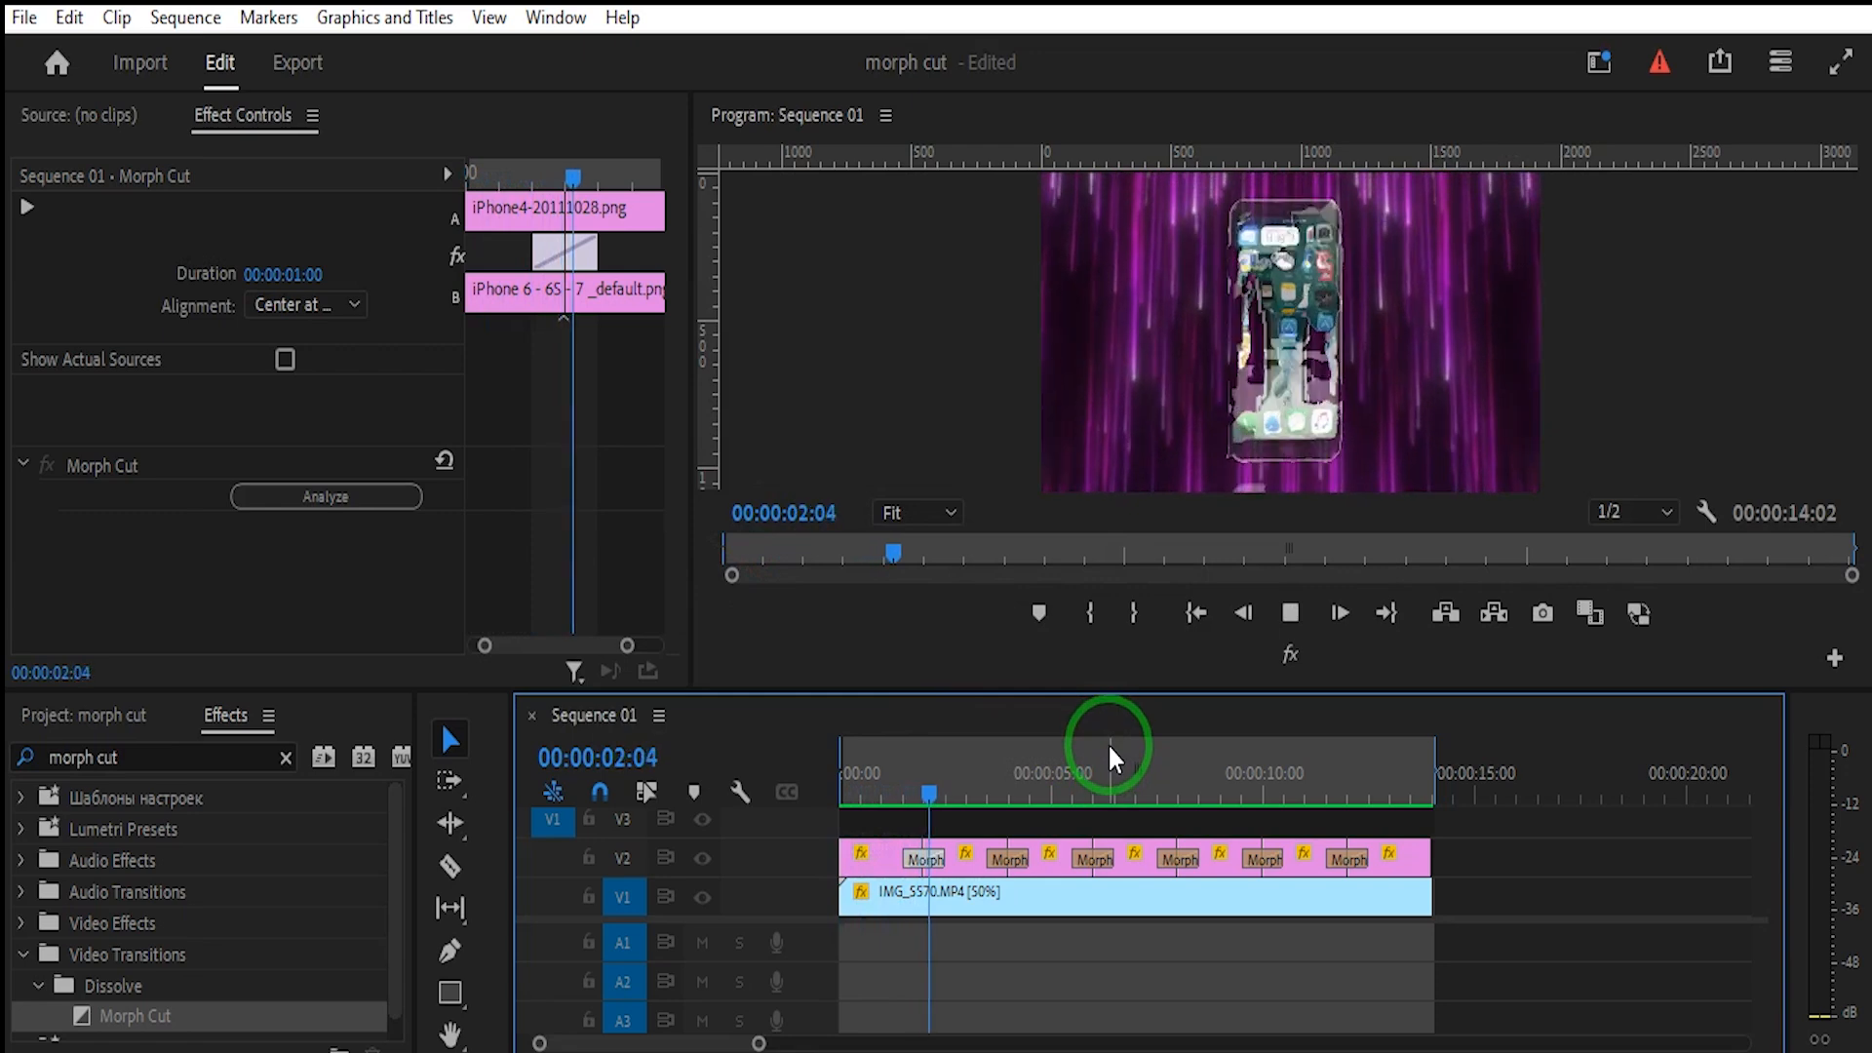